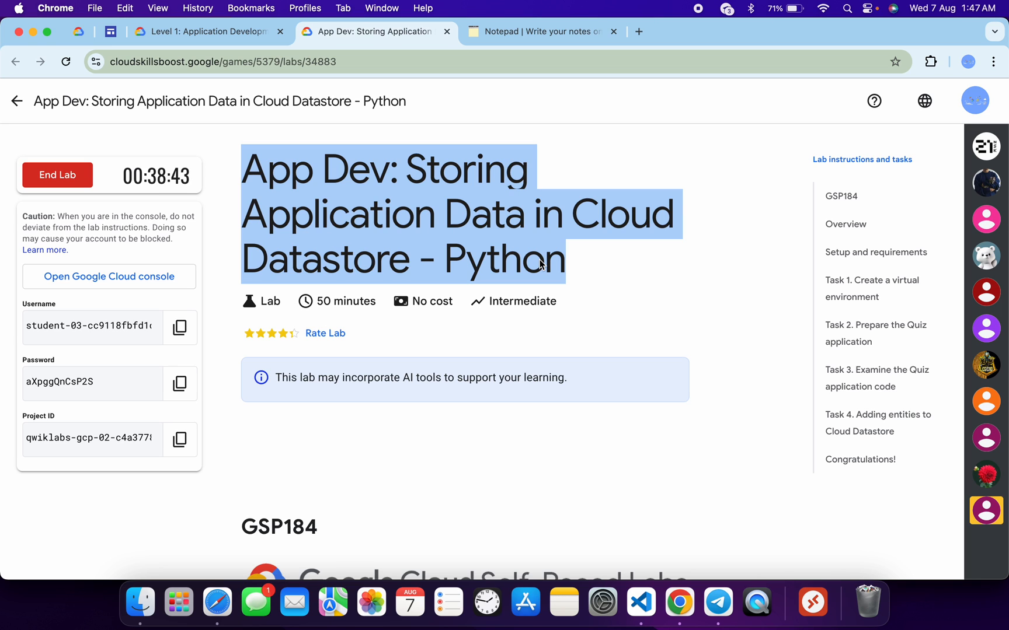
mouse_move(877, 422)
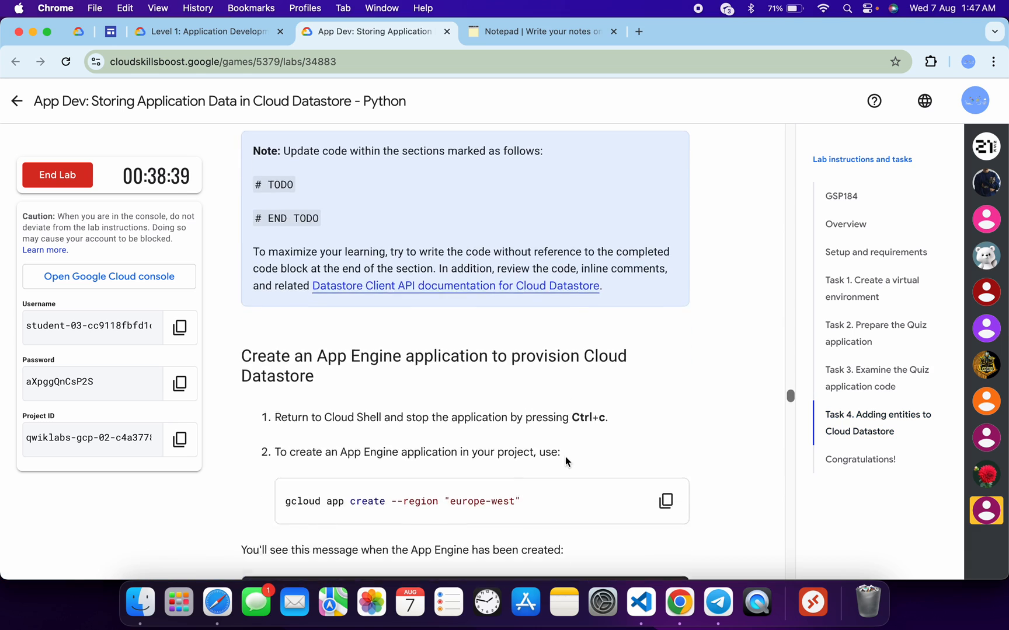
- Scroll the lab to the 'Create an App Engine application' step and switch to the Notepad notes
scroll("down", 3)
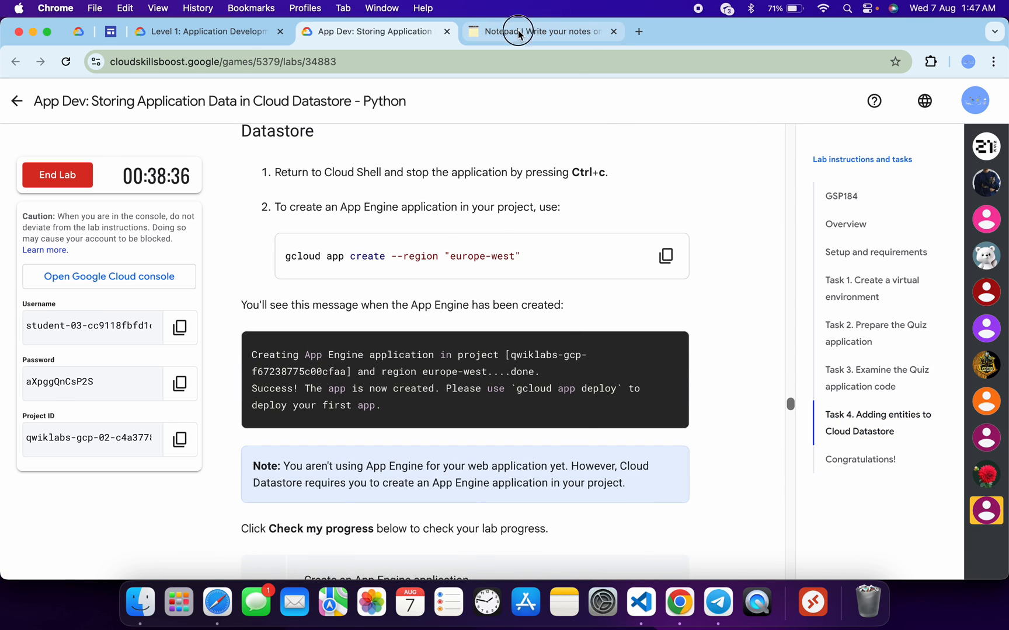
left_click(541, 31)
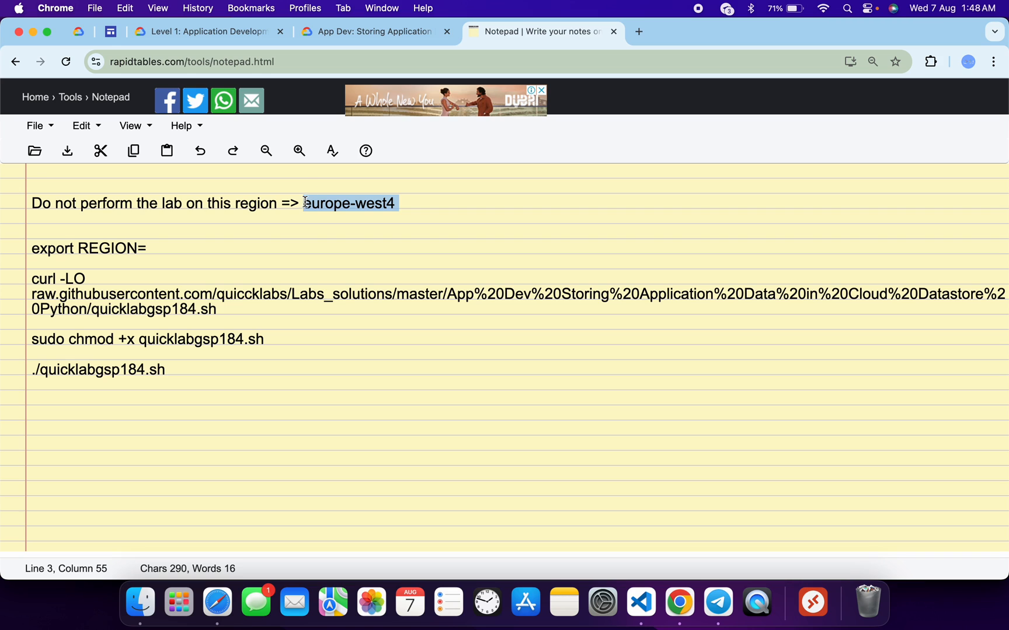
- Copy the europe-west region from the lab's gcloud command into the notes after export REGION=
left_click(373, 32)
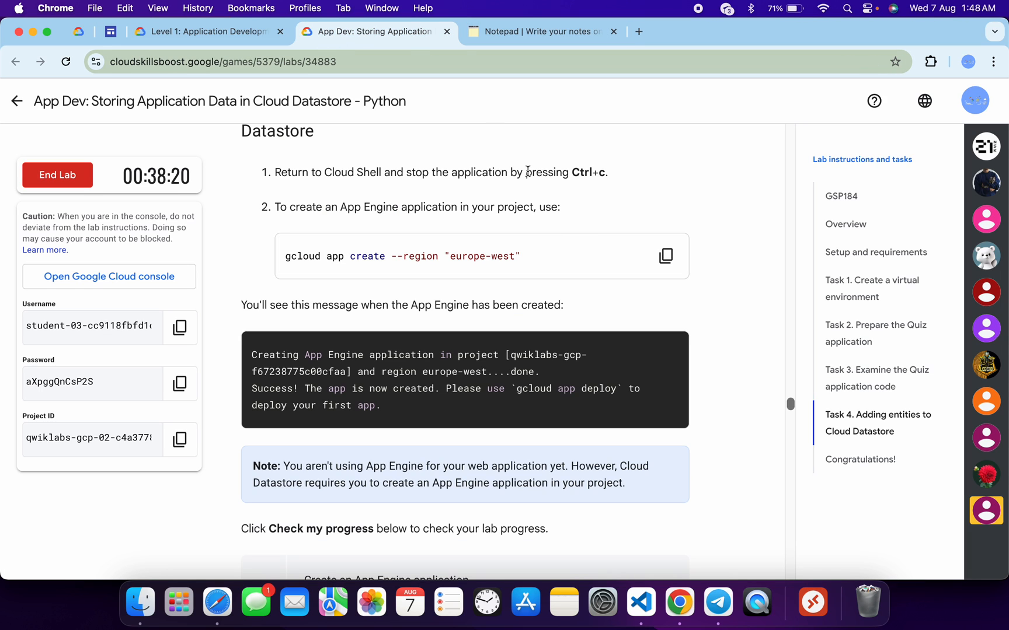
double_click(480, 257)
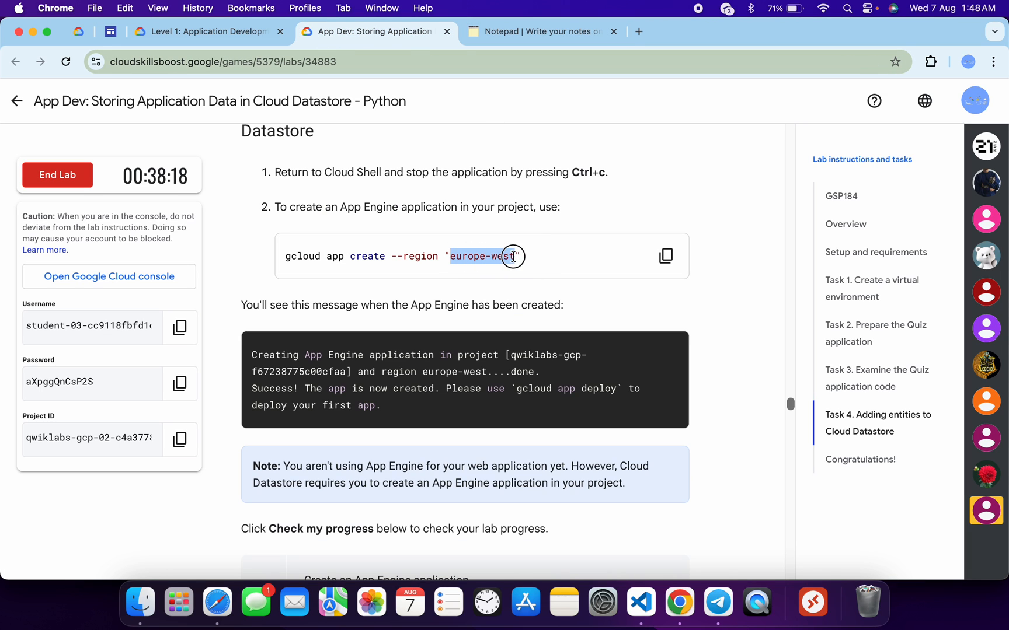
left_click(542, 31)
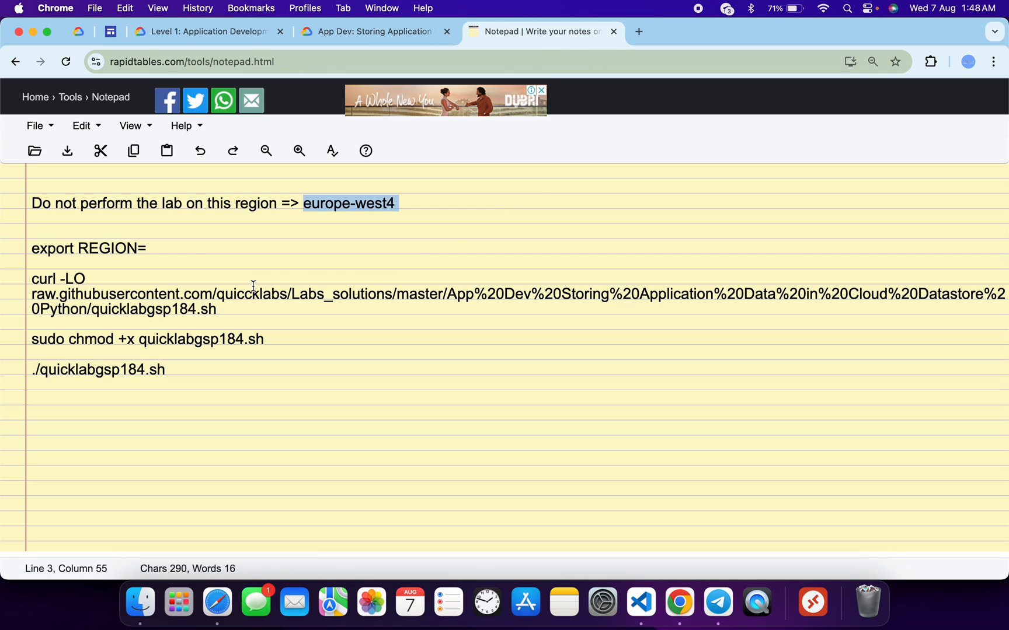
type("europe-west")
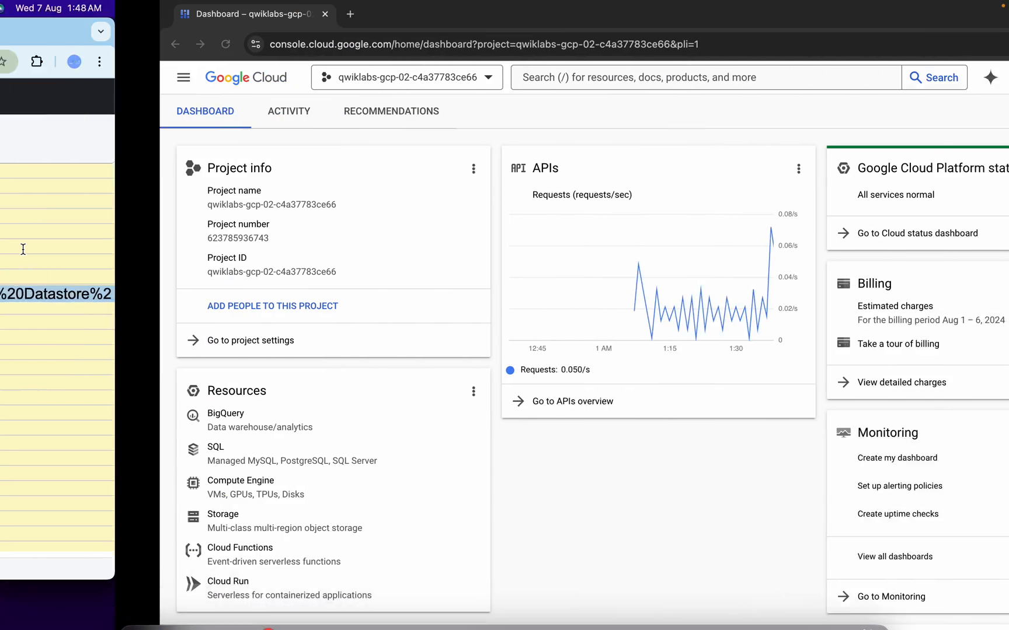
- Run the export REGION, curl, chmod and lab script commands in Cloud Shell
left_click(861, 77)
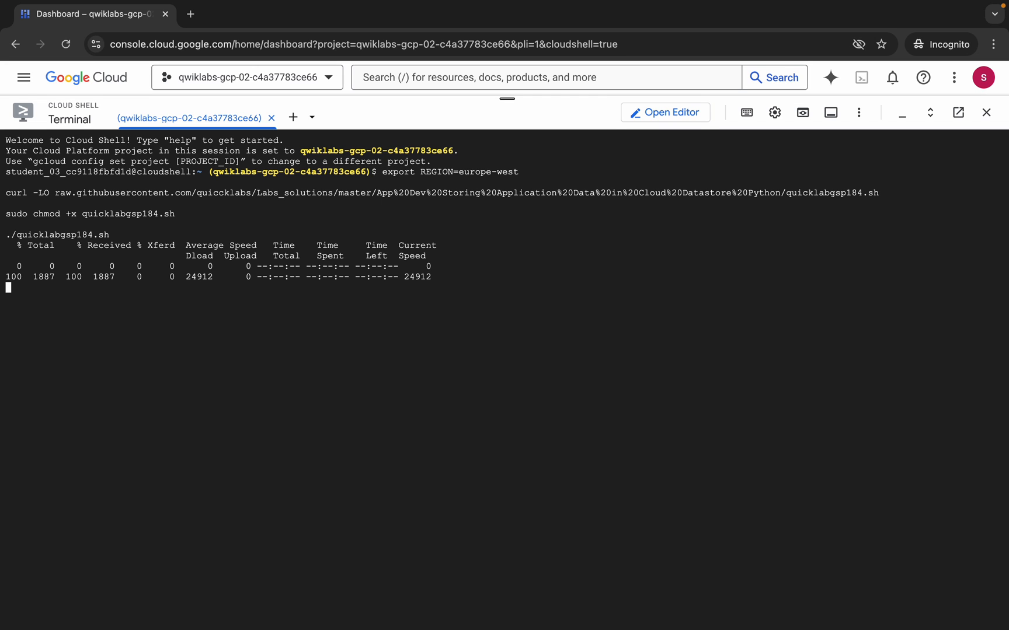
mouse_move(715, 329)
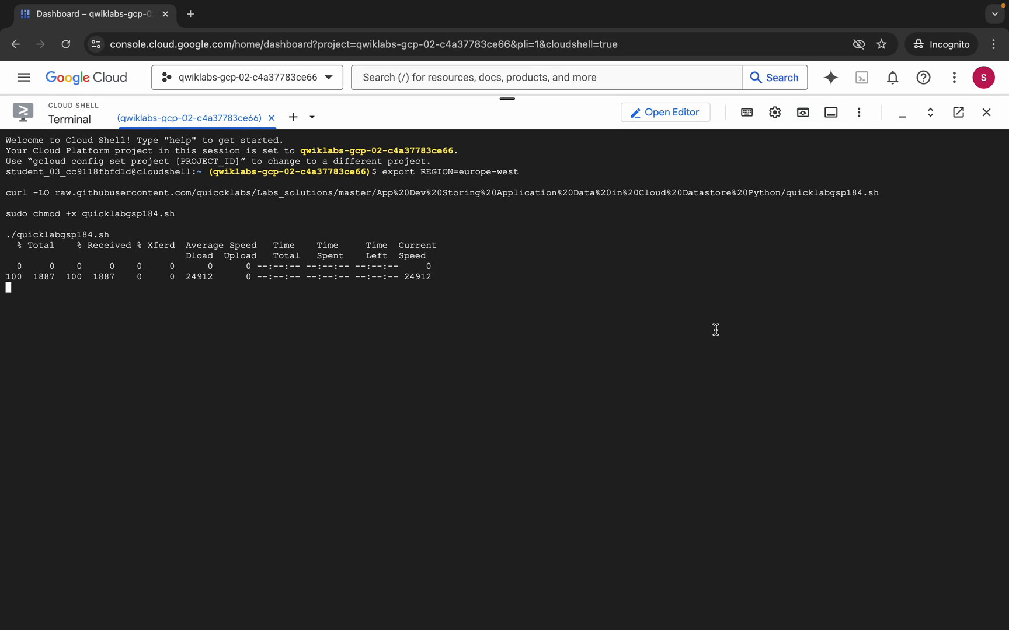
key("Return")
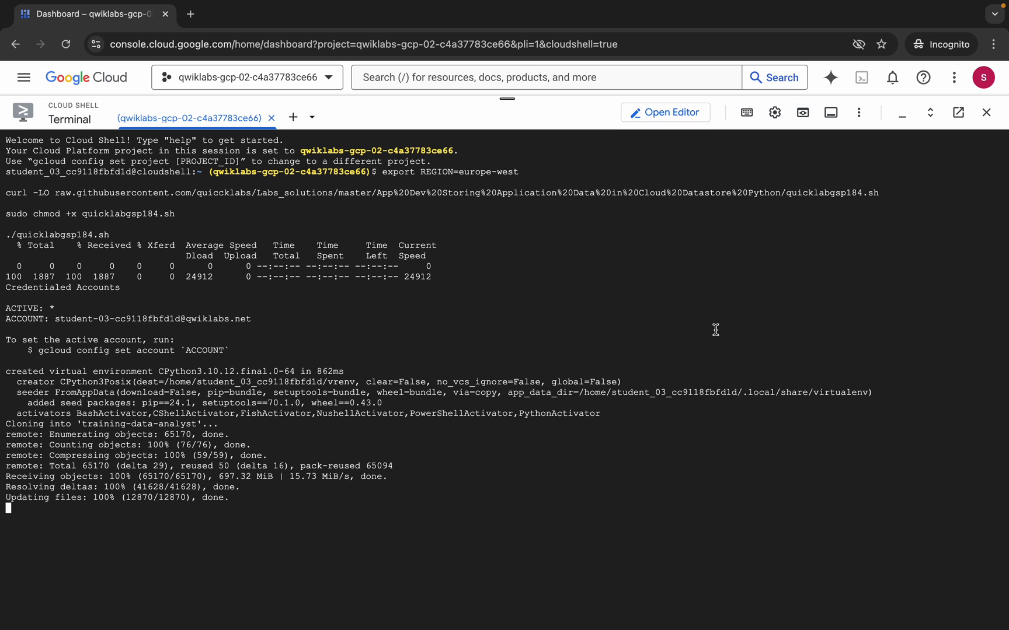
- Follow the script output until the Quiz app is served, then open its Create Question form
scroll("down", 3)
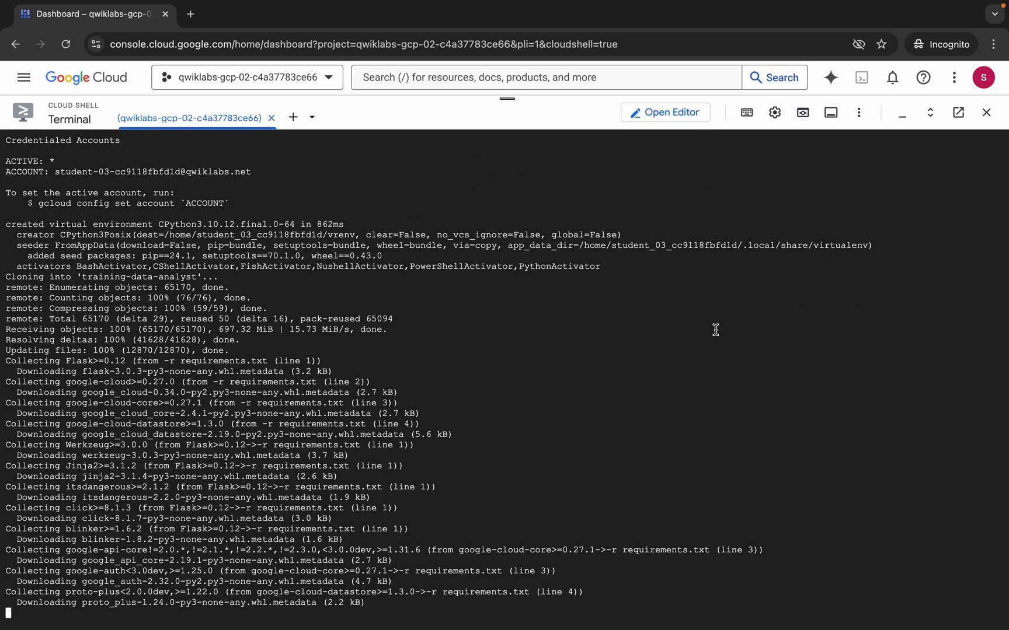
scroll("down", 3)
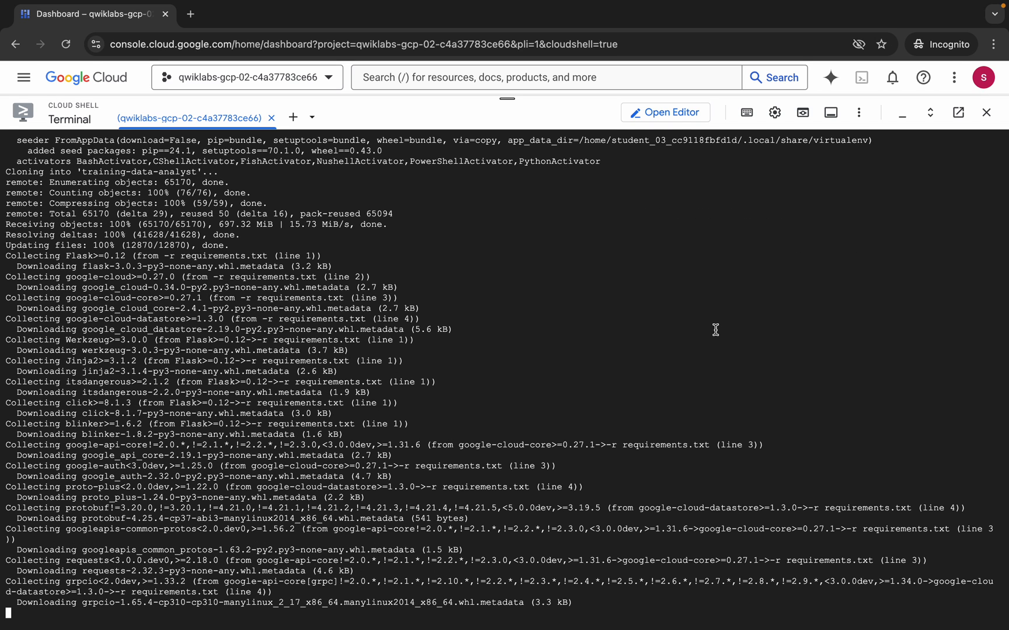
scroll("down", 3)
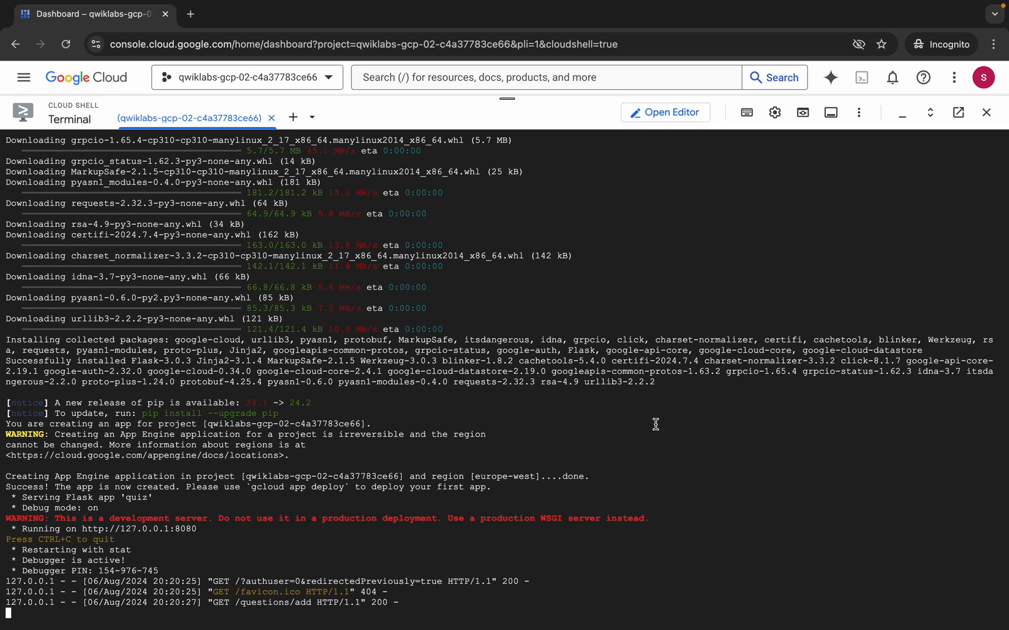
mouse_move(70, 530)
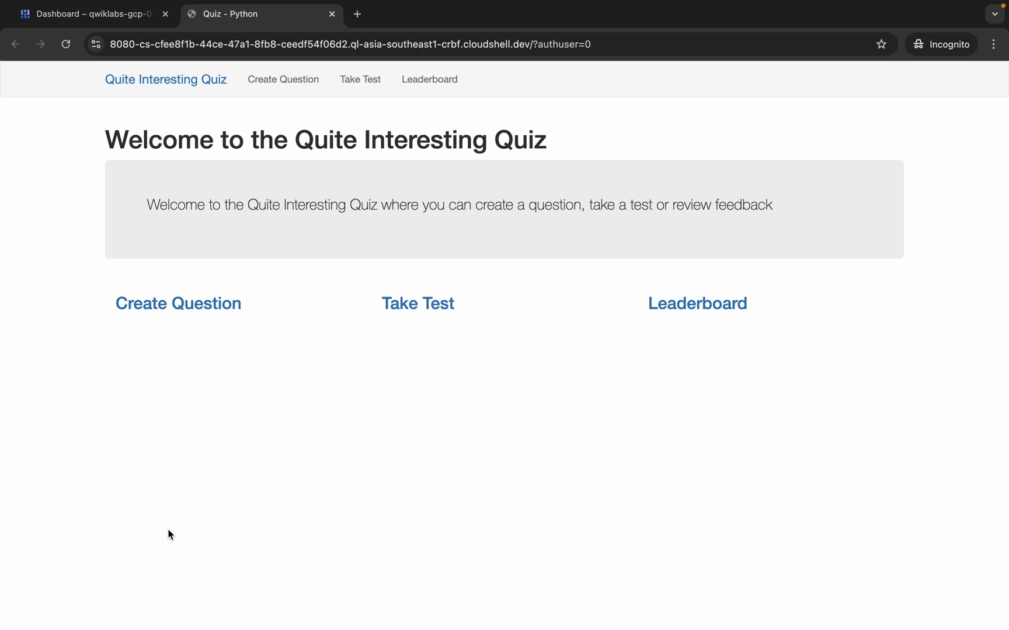
mouse_move(178, 303)
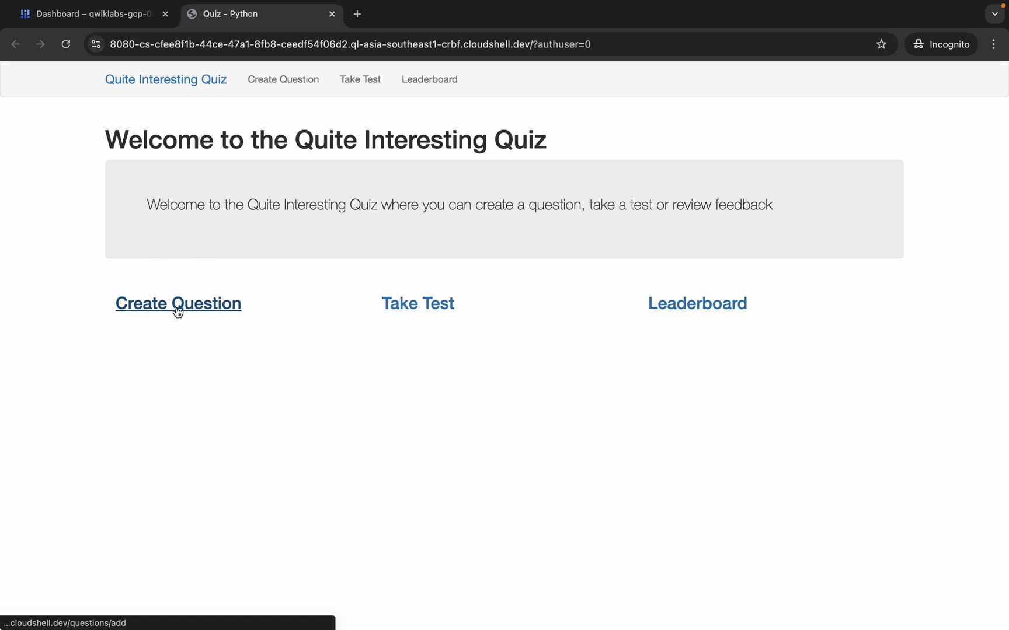
left_click(178, 303)
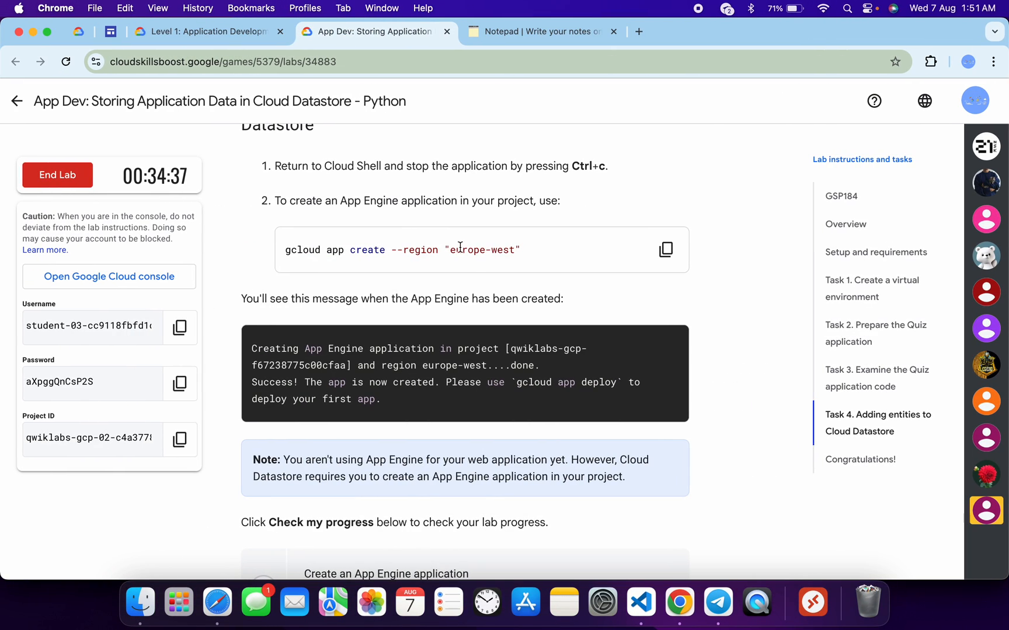
- Check progress on the App Engine application task and scroll to Run the application
scroll("down", 3)
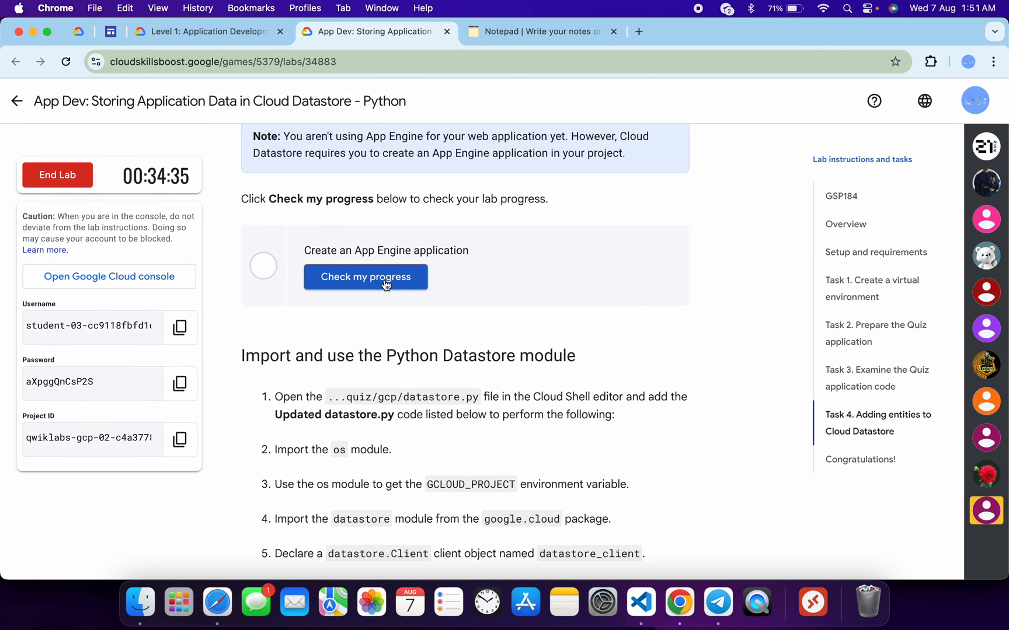
left_click(365, 276)
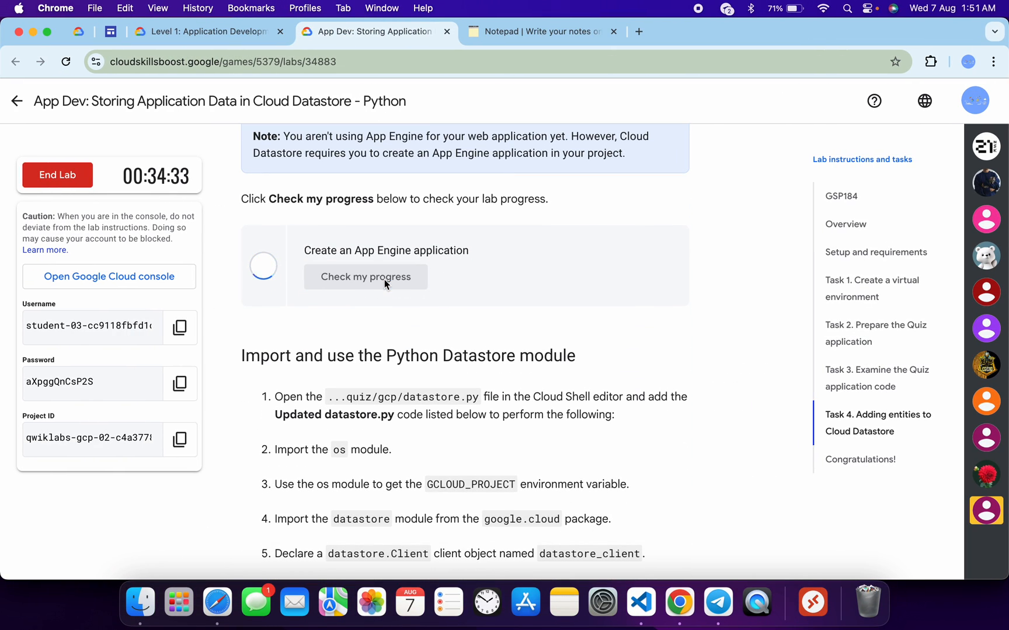
left_click(365, 276)
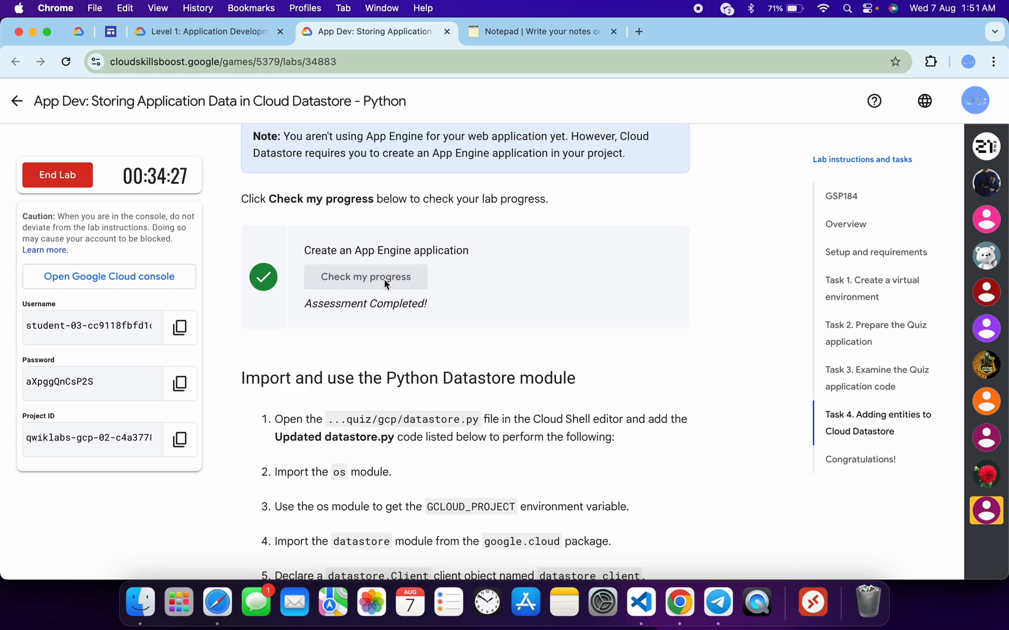
mouse_move(278, 320)
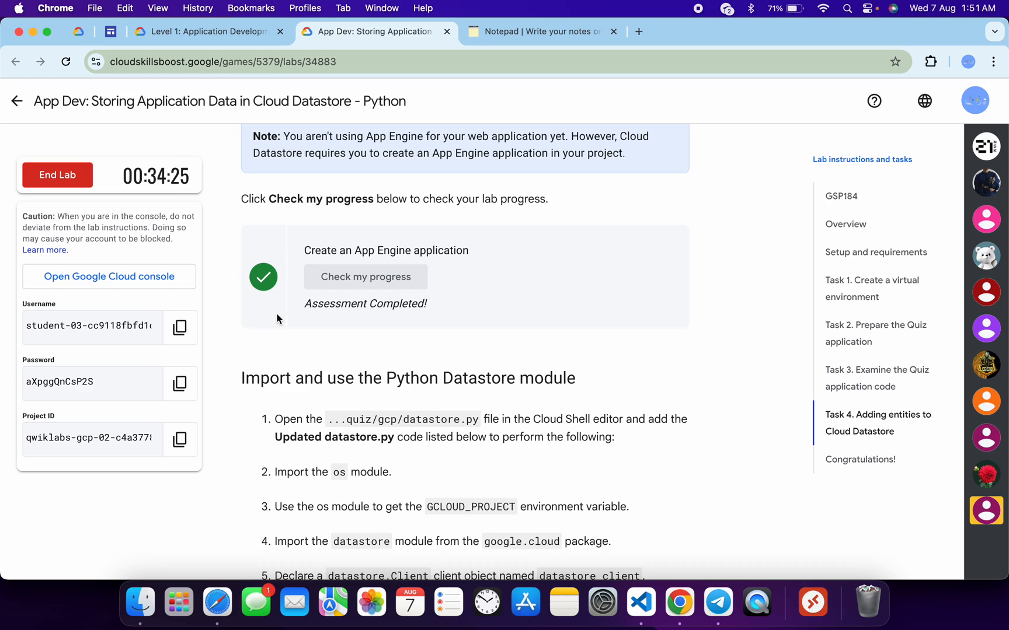
scroll("down", 3)
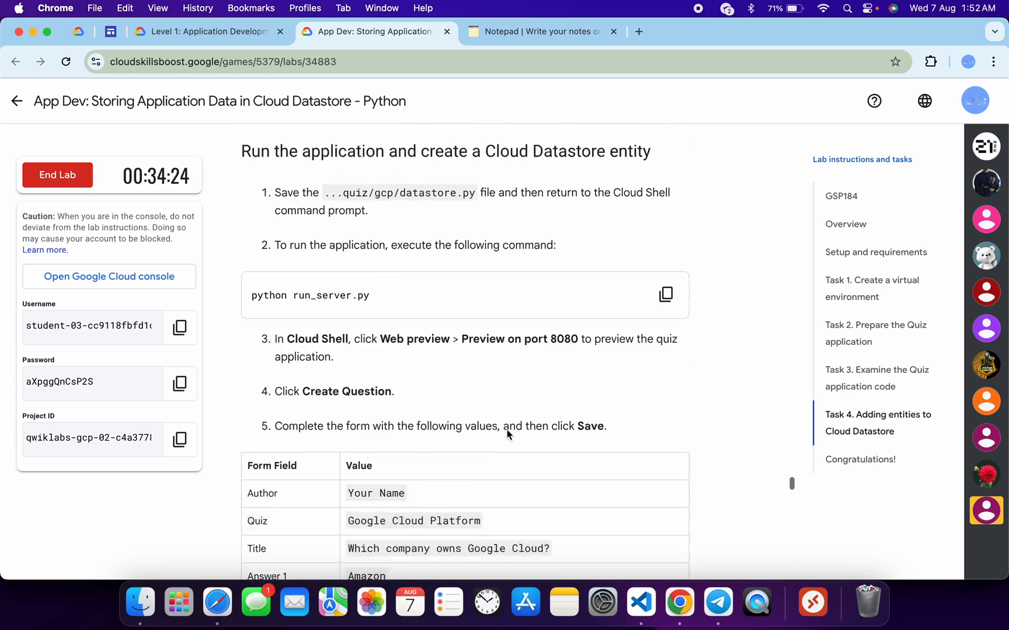
scroll("down", 3)
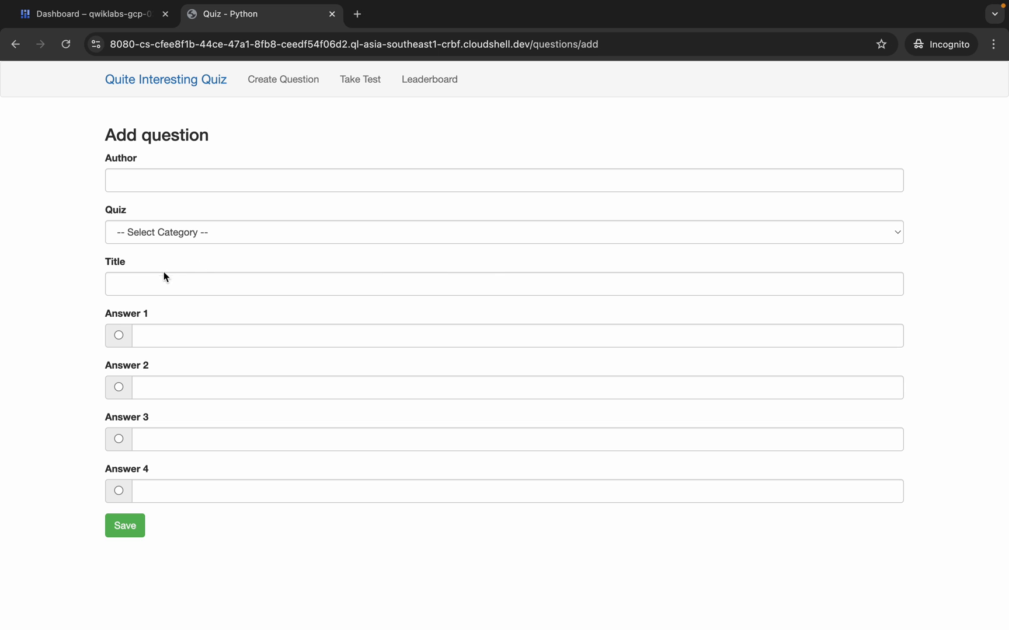
- Enter the question 'Which company owns Google Cloud?' and the 'quick' and 'lab' entries
type("Which company owns Google Cloud?")
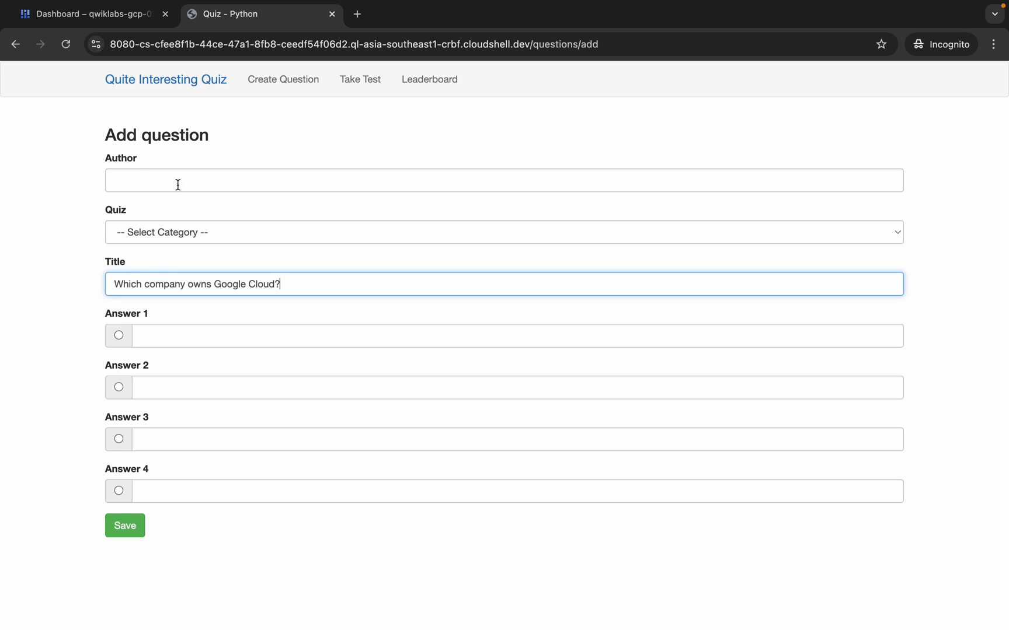
type("quick")
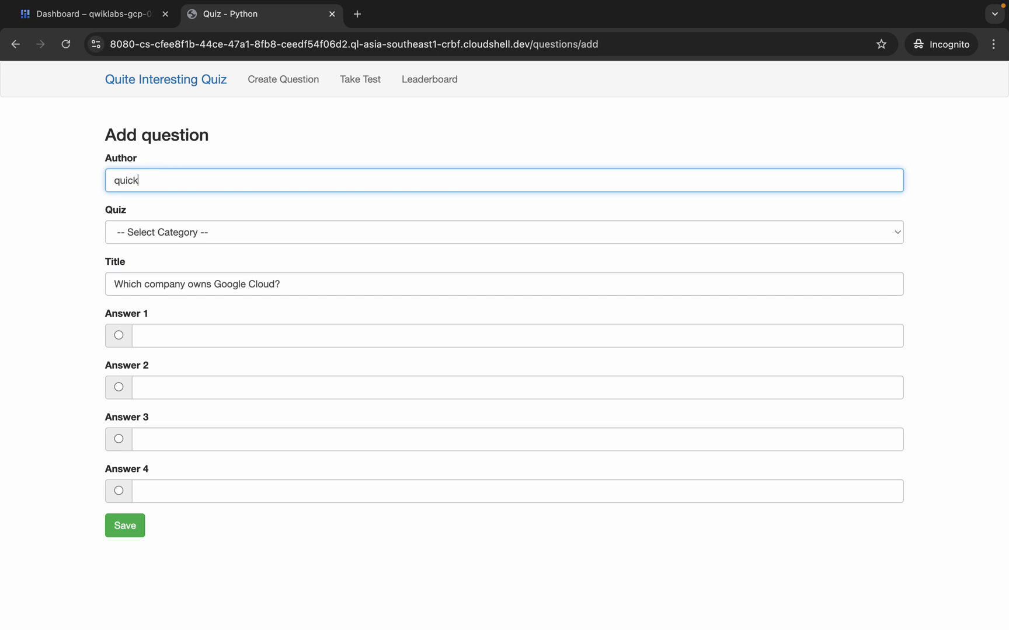
type("lab")
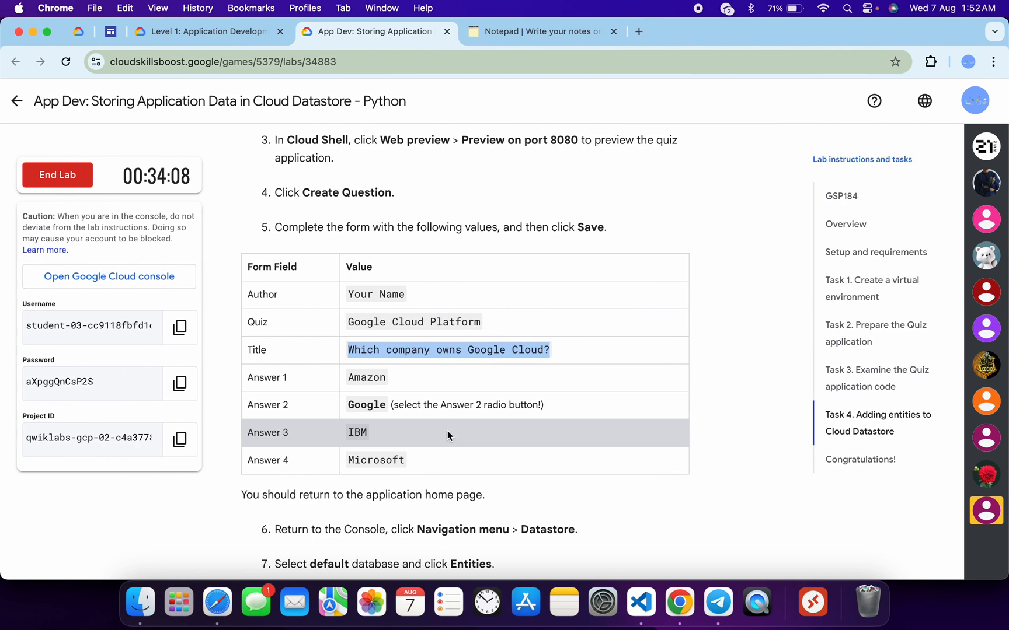
left_click(328, 13)
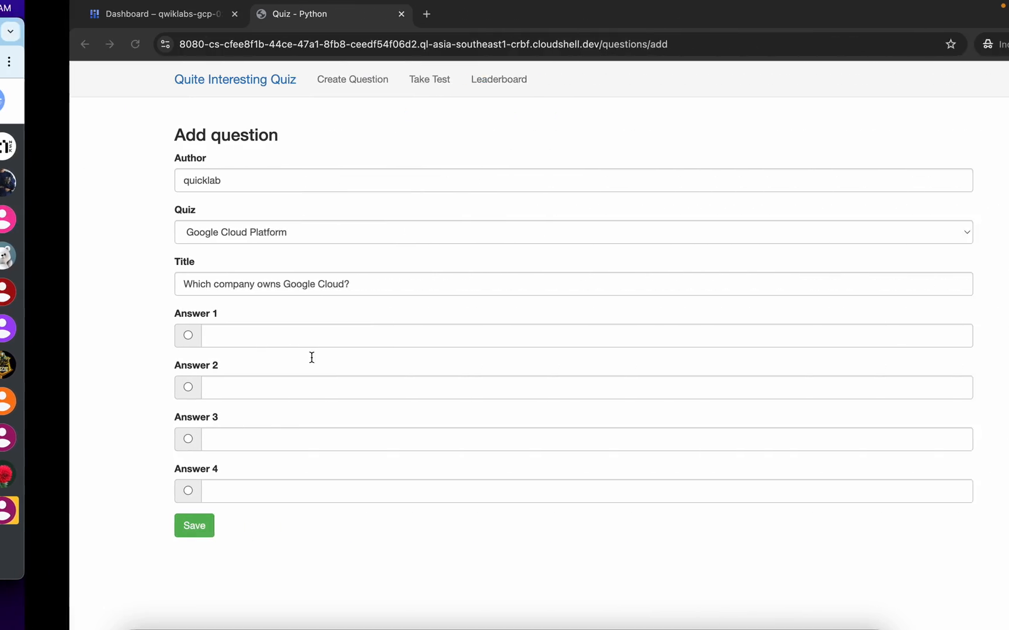
- Add answers Google (marked correct) and Microsoft, then save the question
left_click(377, 31)
type("Amazon")
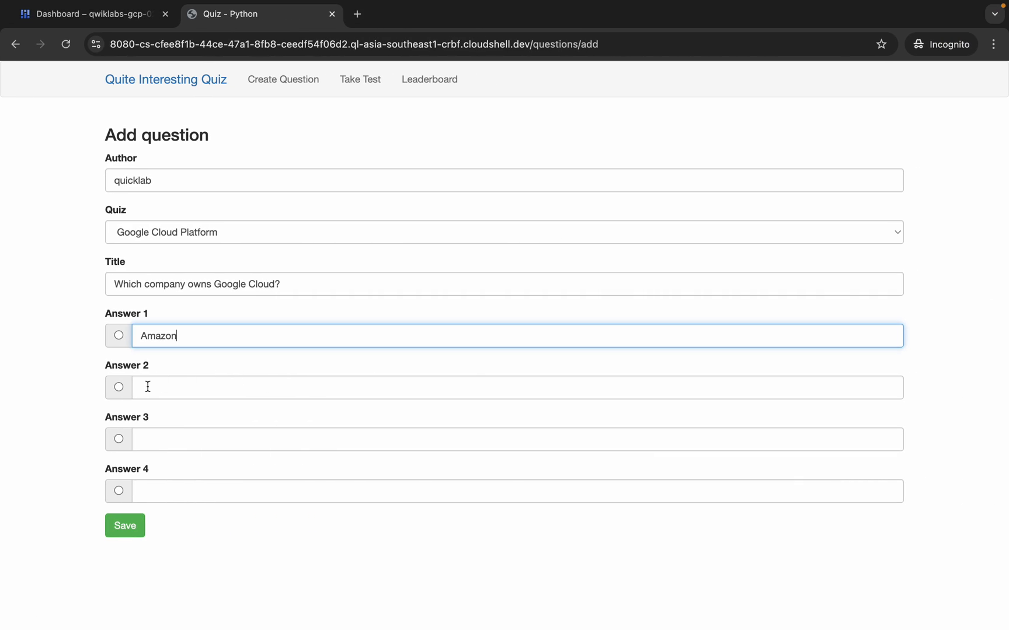
type("Google")
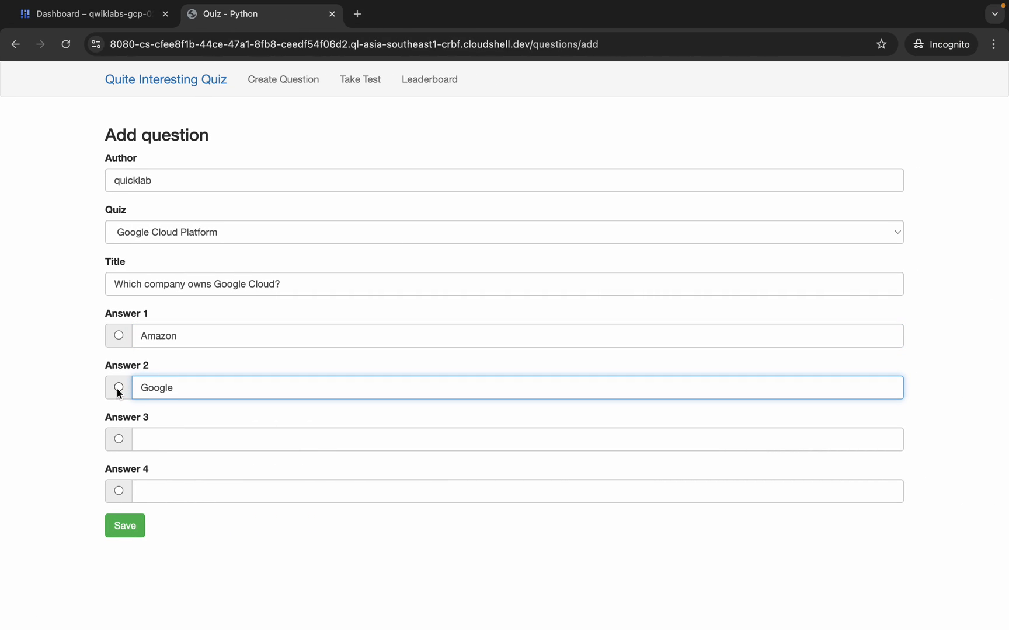
left_click(364, 31)
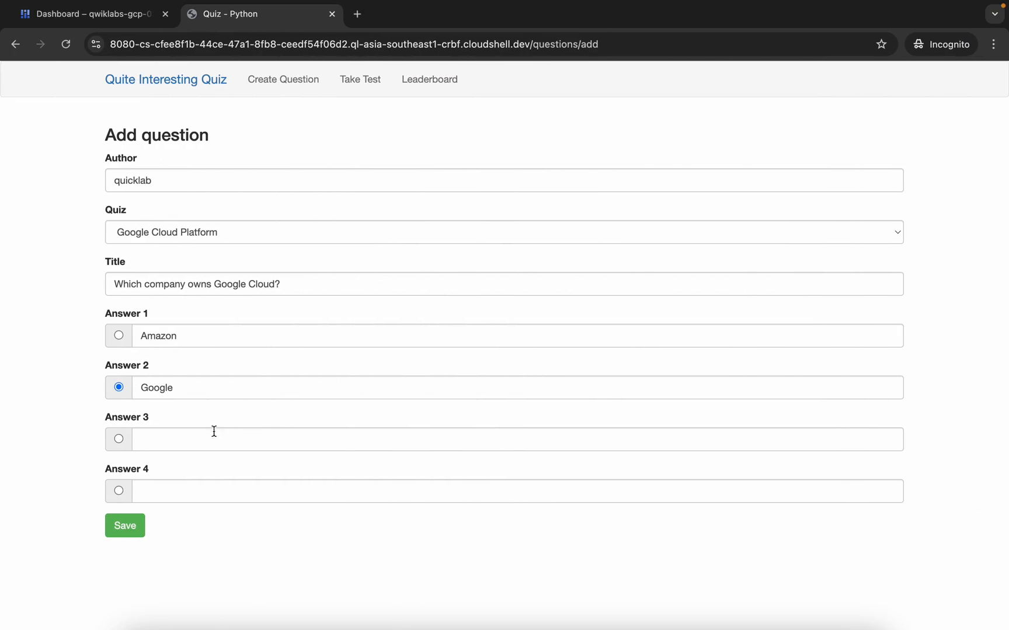
left_click(373, 31)
type("IB")
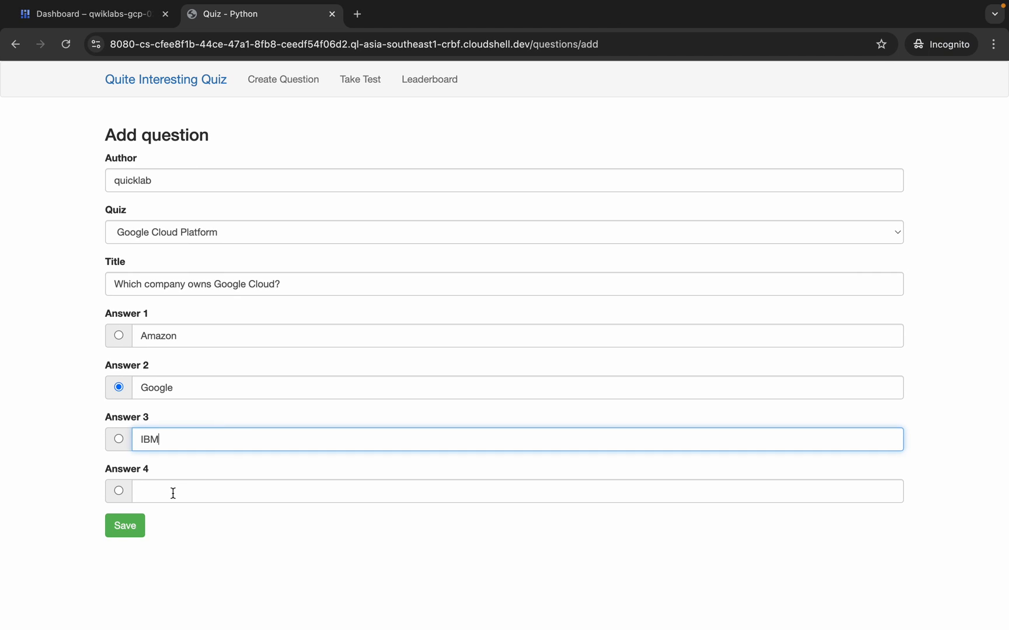
type("Microsoft")
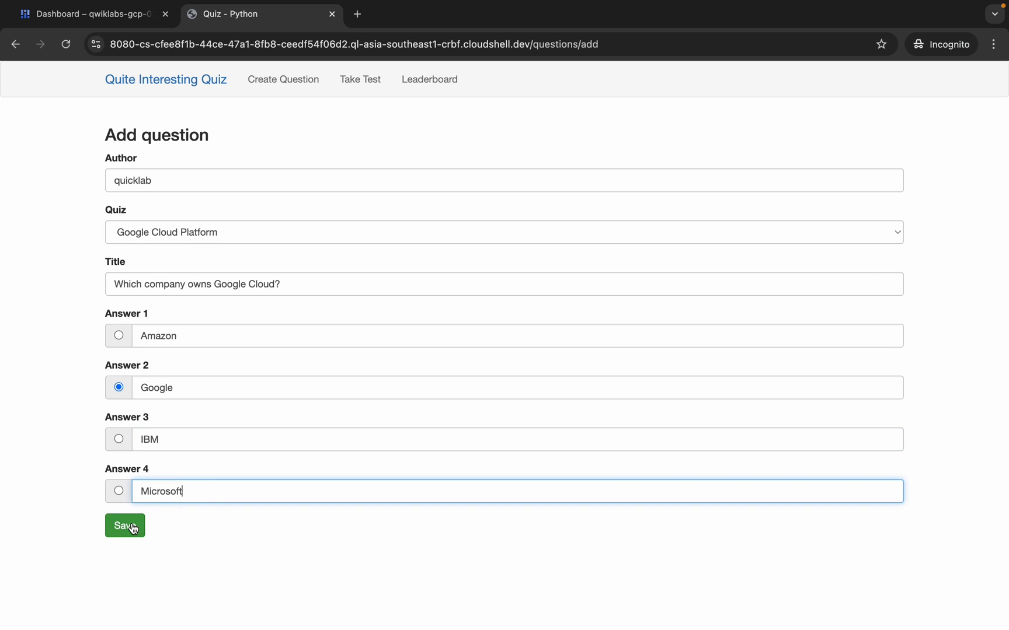
left_click(125, 525)
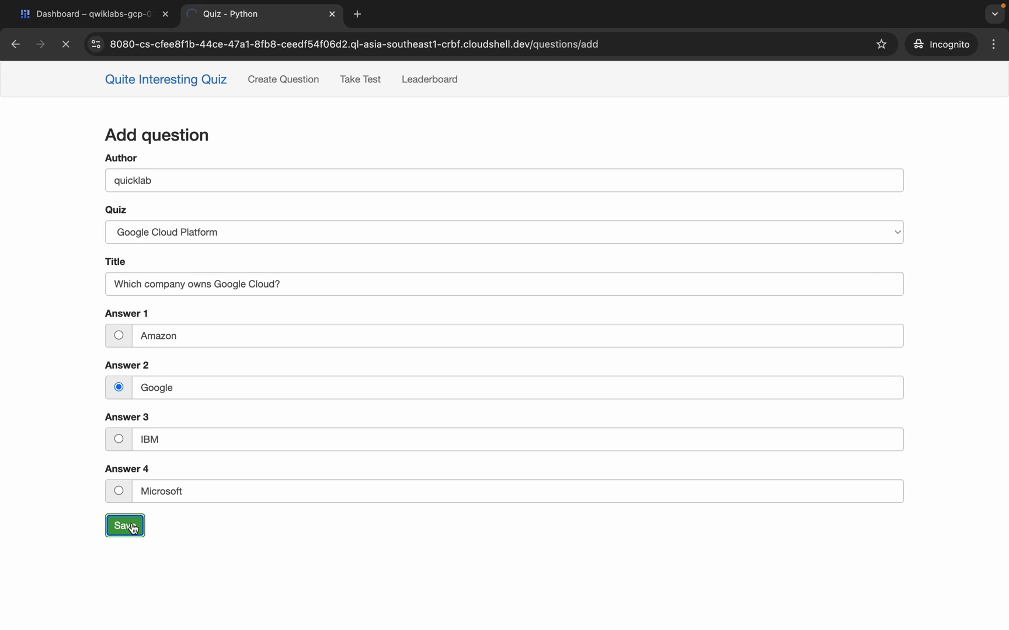
left_click(125, 526)
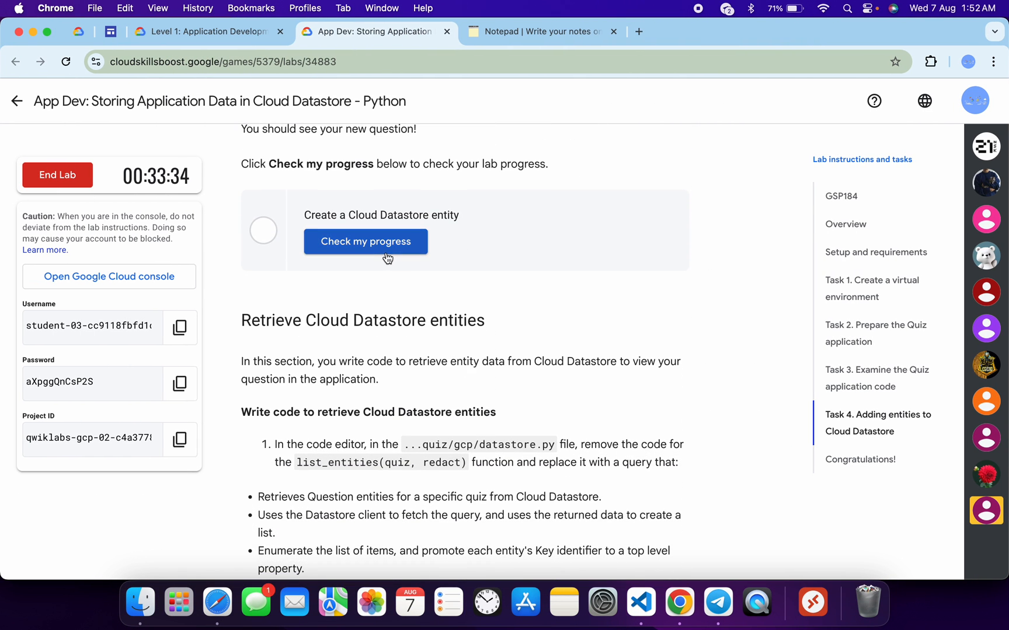
- Check progress on the Cloud Datastore entity task and scroll to Congratulations
left_click(365, 241)
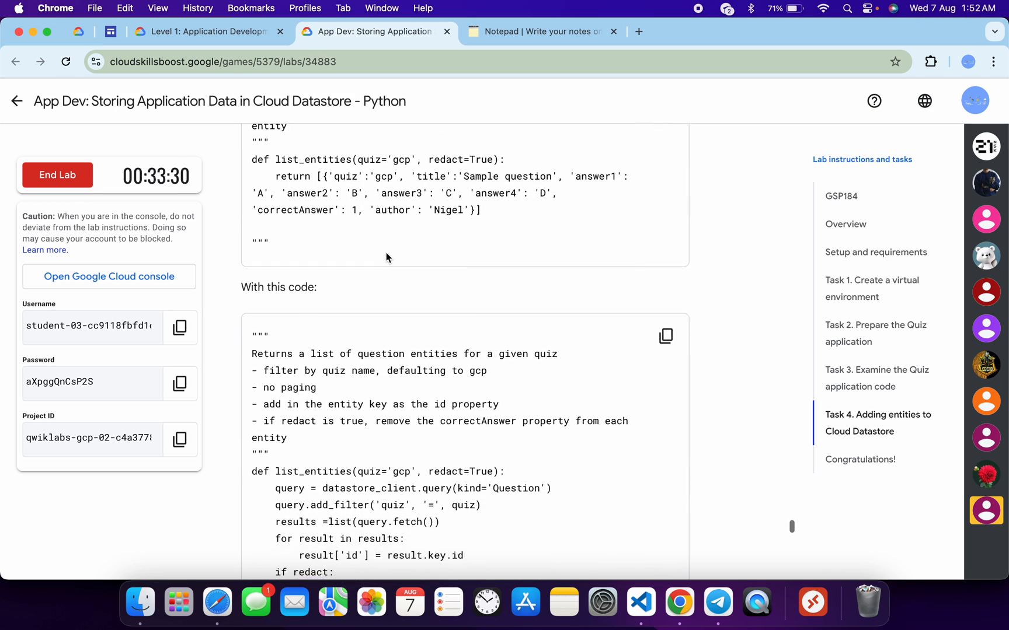
scroll("down", 3)
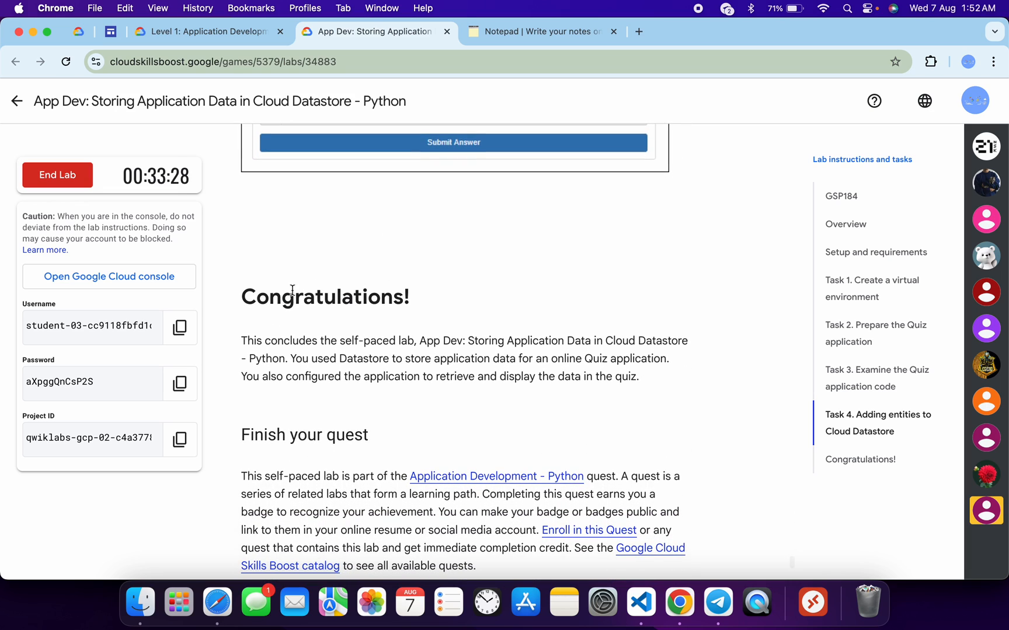